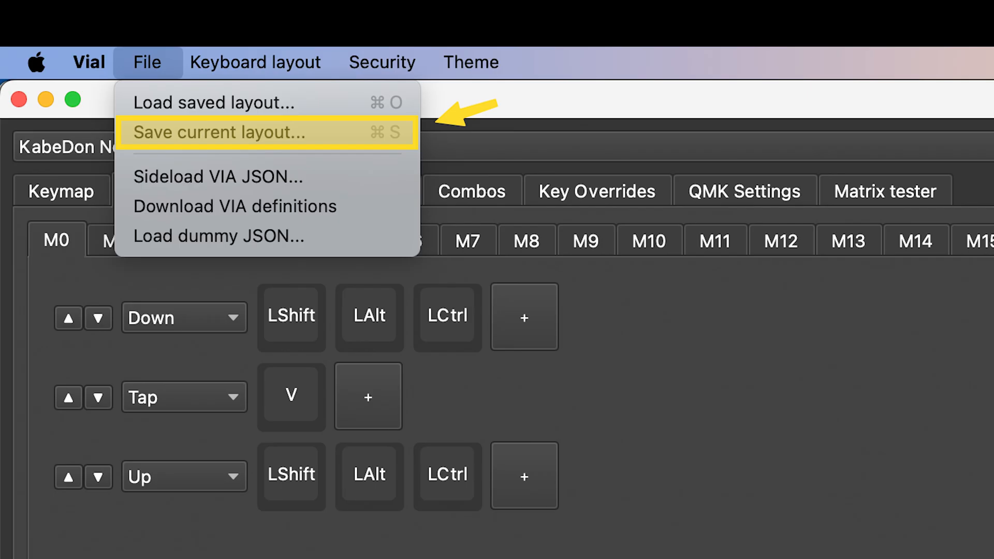
Step: Save the current keyboard layout to a backup file via File > Save current layout
left_click(219, 131)
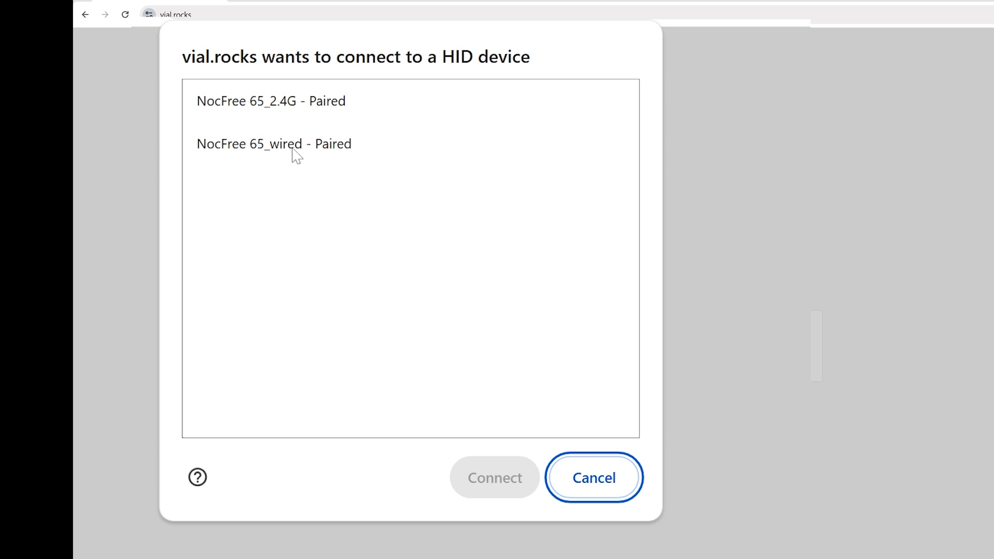
mouse_move(301, 121)
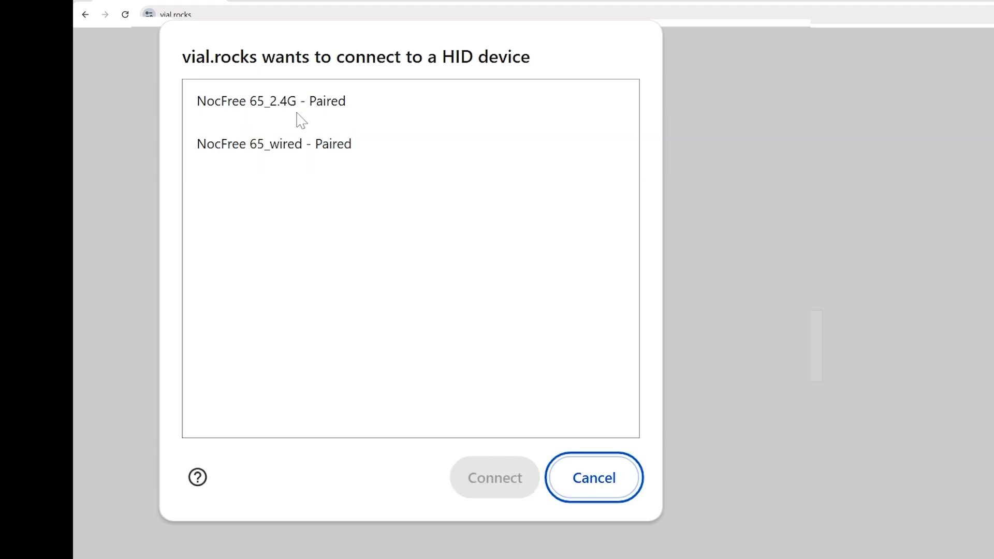
mouse_move(311, 114)
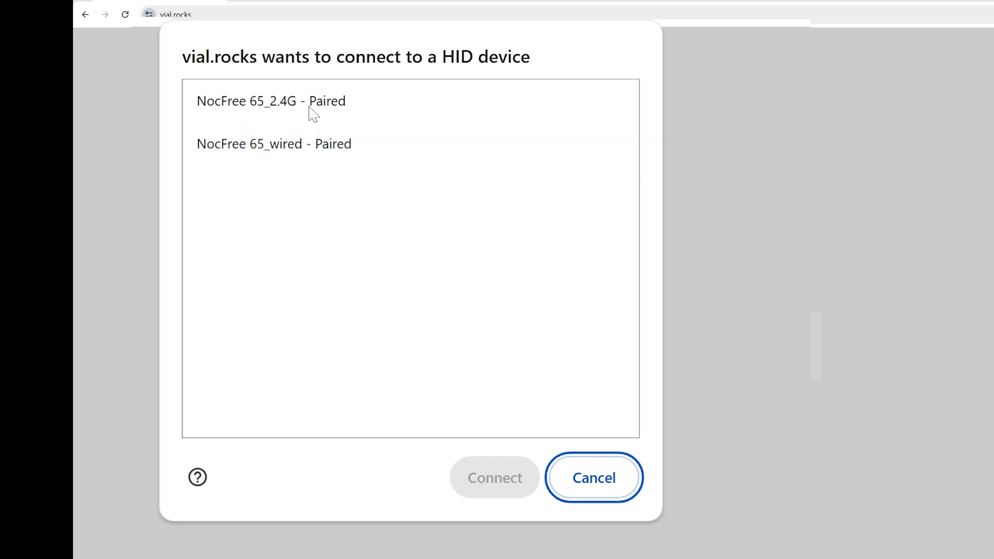
Step: Connect the NocFree 65_wired - Paired keyboard as the HID device
left_click(273, 144)
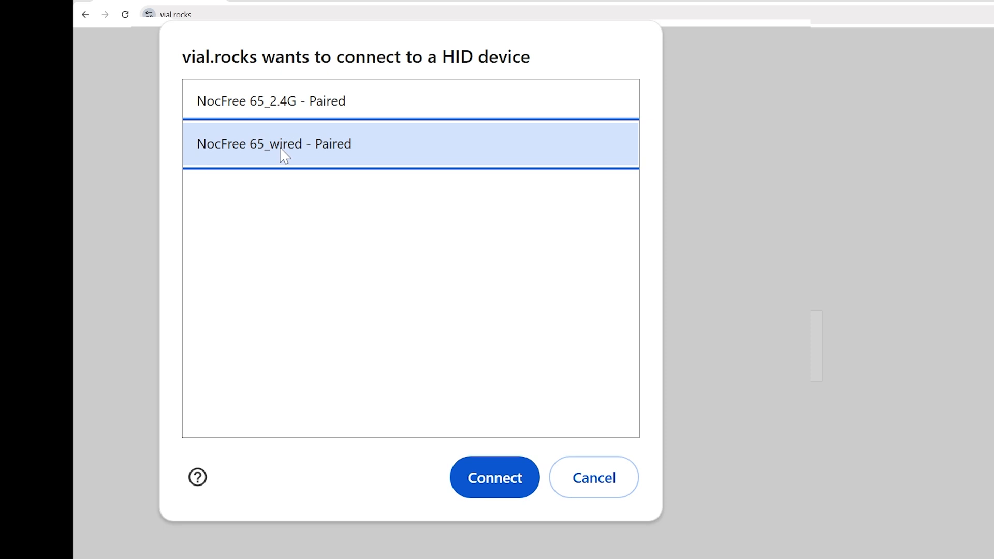
left_click(493, 477)
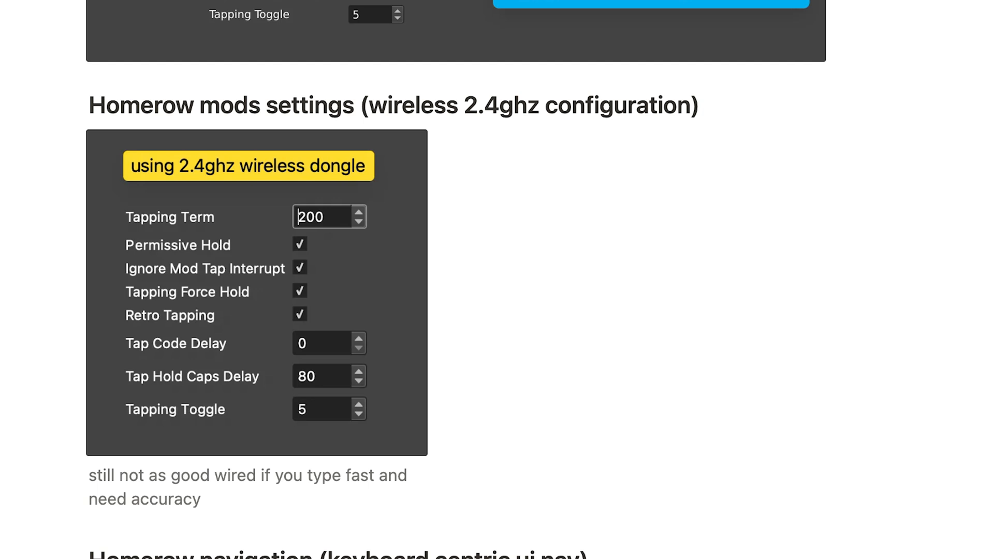
Step: Scroll up to the wired-only homerow mods notes: Tapping Term 220, Ignore Mod Tap Interrupt enabled
scroll("up", 3)
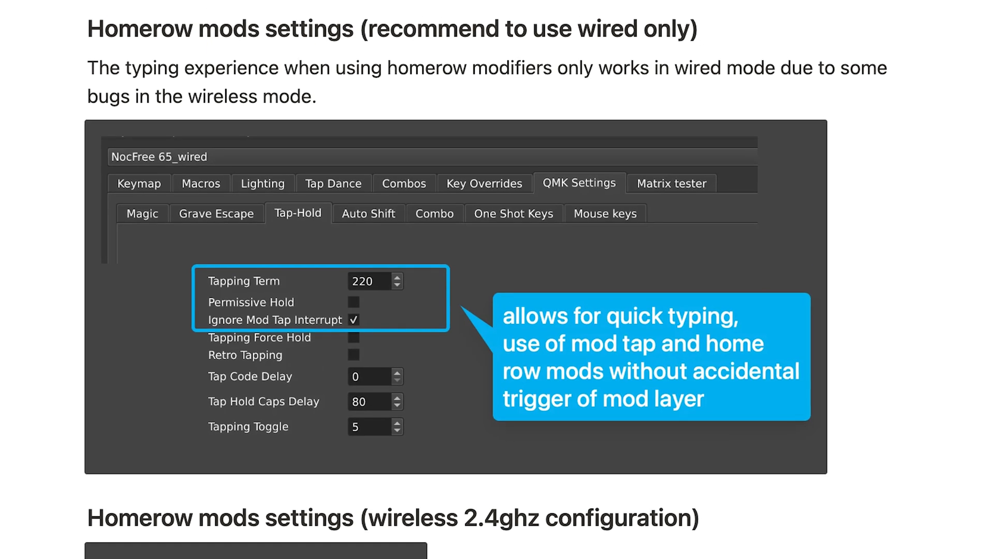
scroll("up", 3)
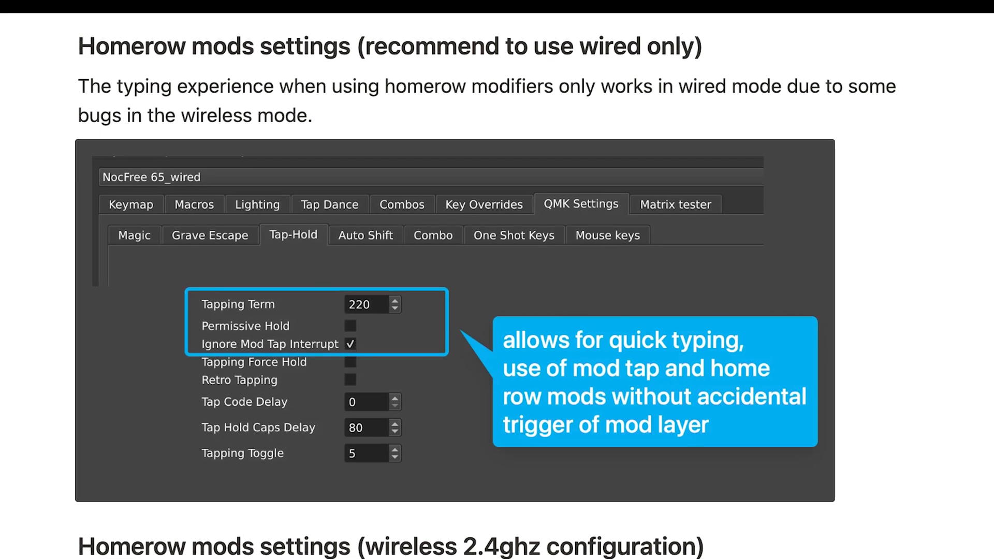
scroll("up", 3)
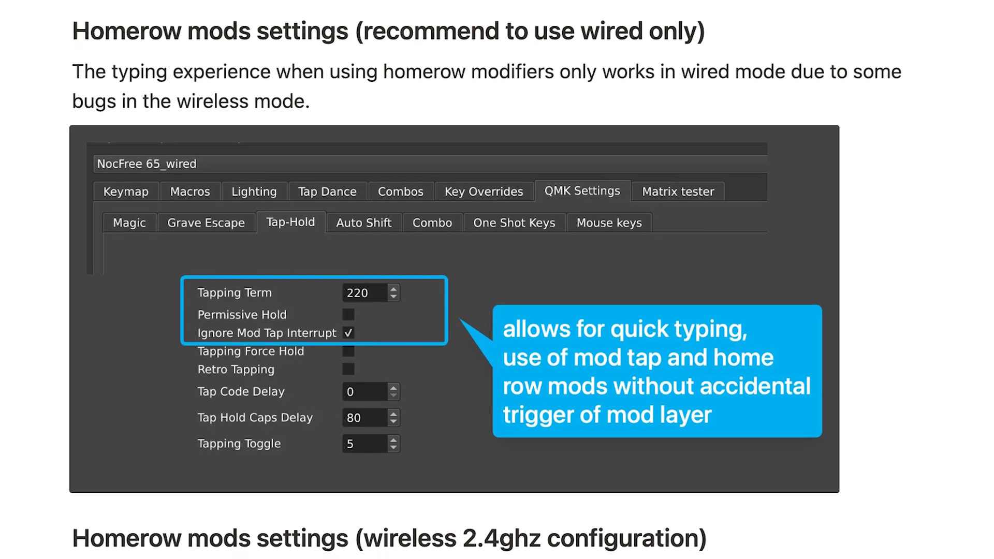